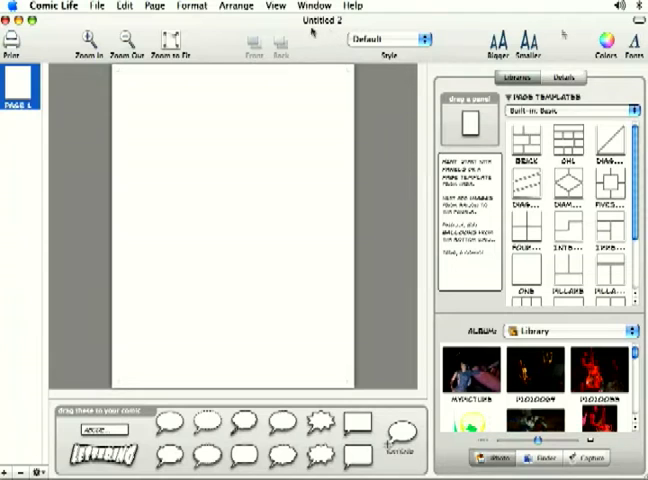
pyautogui.moveTo(156, 262)
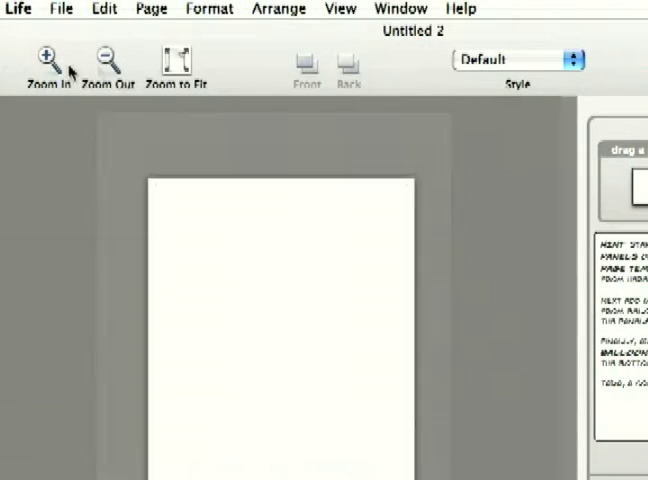
# Browse the comic style list keeping Default, then glance at the page attribute settings.
pyautogui.click(176, 62)
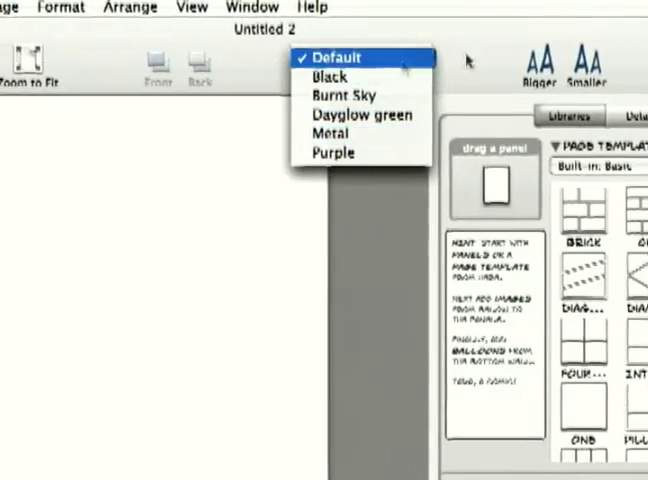
pyautogui.click(336, 56)
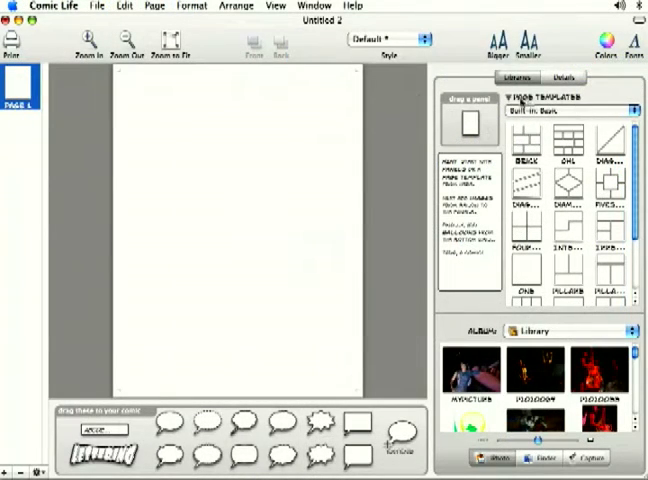
pyautogui.scroll(-3)
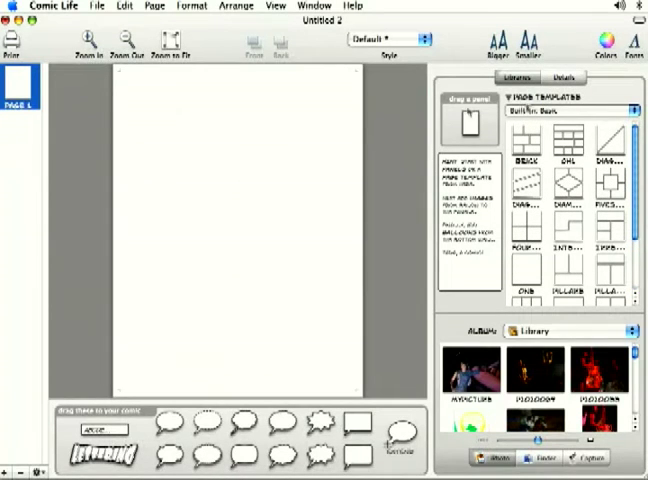
pyautogui.click(562, 78)
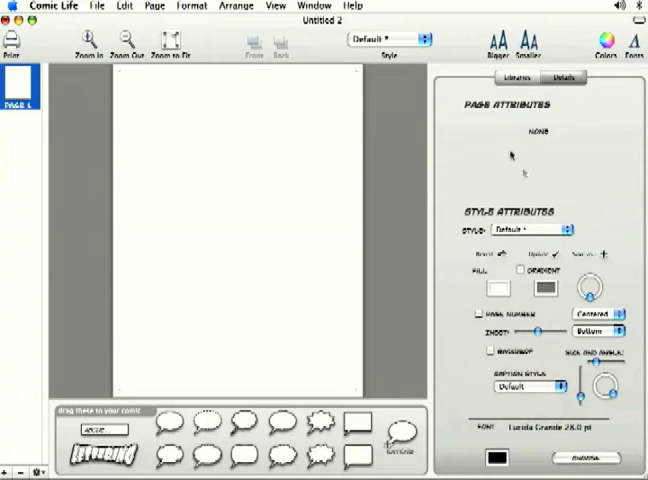
pyautogui.click(516, 78)
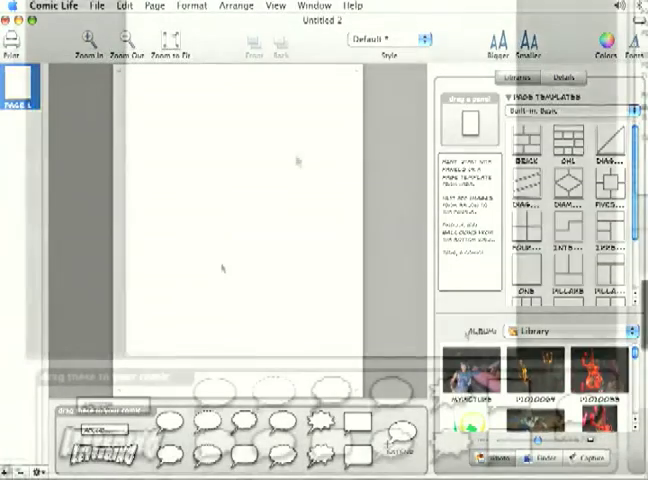
# Switch to the comic's second page, an empty four-panel grid.
pyautogui.scroll(-3)
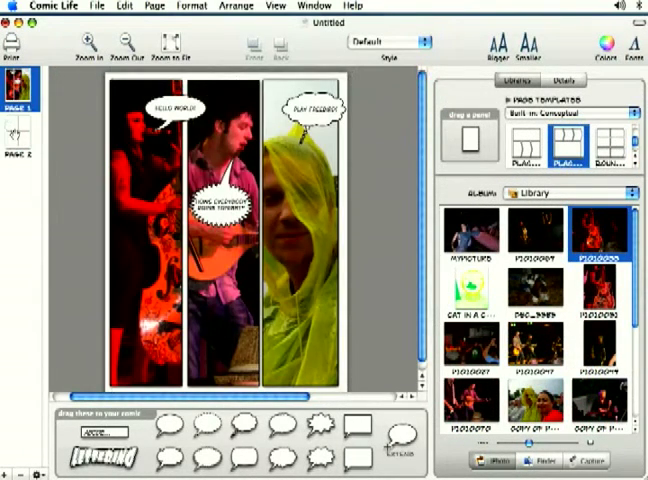
pyautogui.click(18, 136)
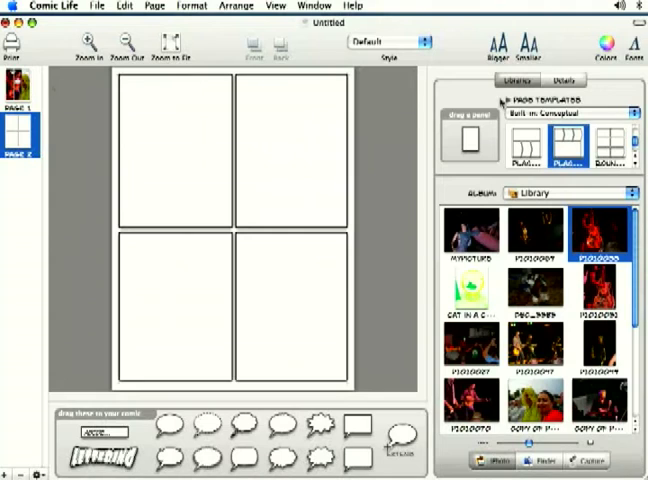